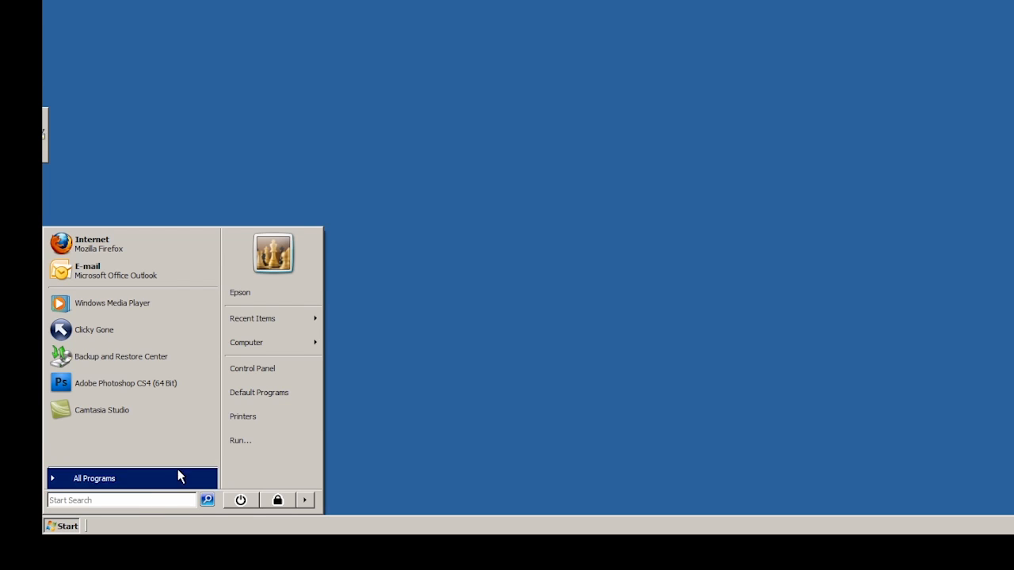
Open Printers and bring up Printing Preferences for Epson Stylus Photo R3000 (Network).
left_click(242, 416)
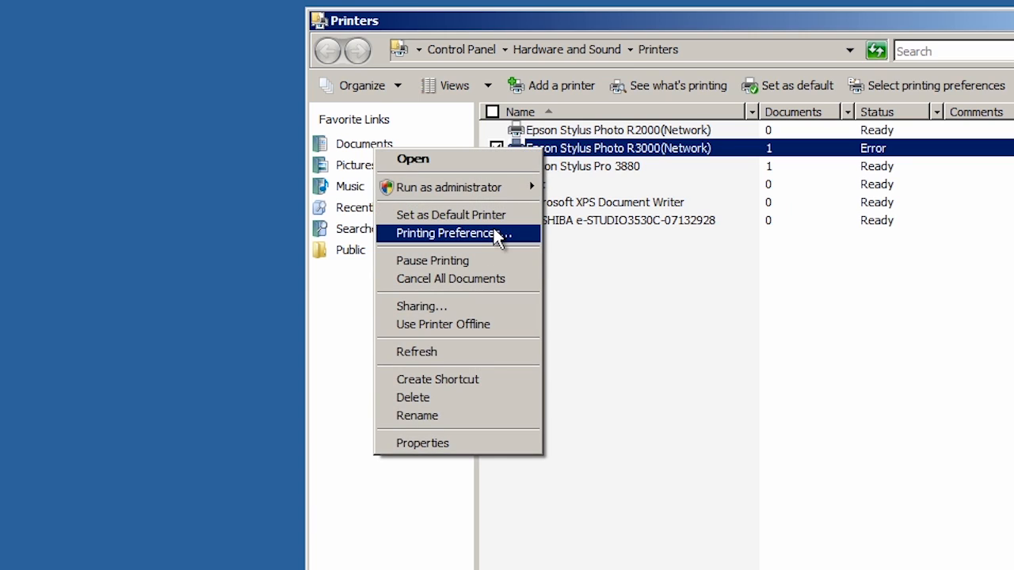
left_click(449, 233)
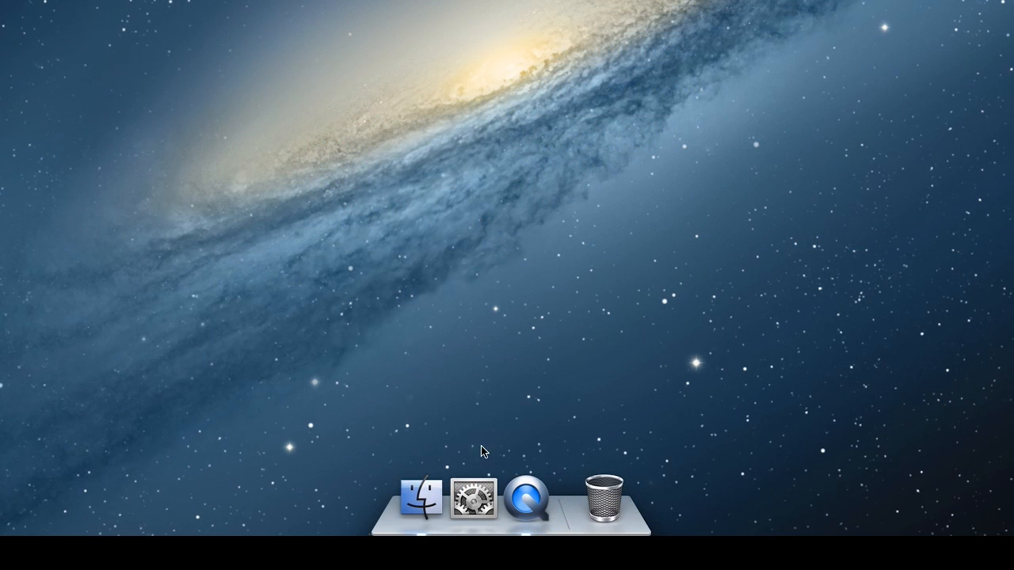
Select the Epson Stylus Photo R3000 in System Preferences' Print & Scan.
left_click(473, 503)
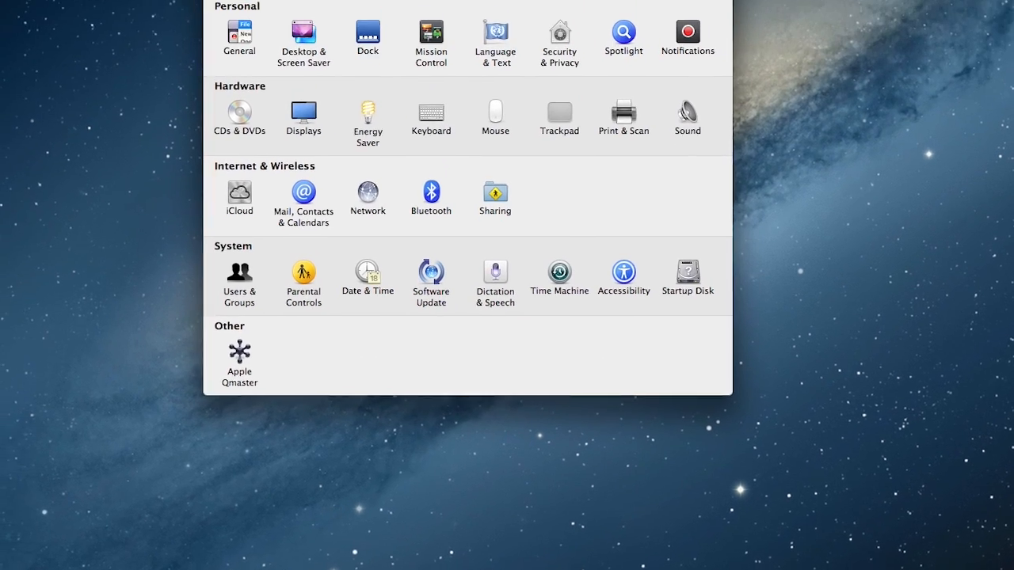
left_click(624, 111)
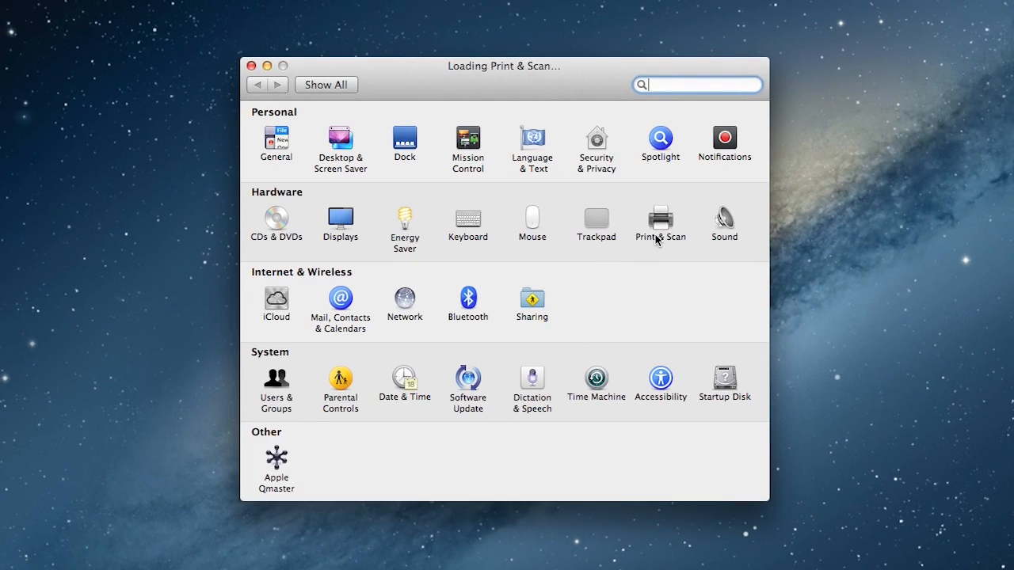
left_click(660, 219)
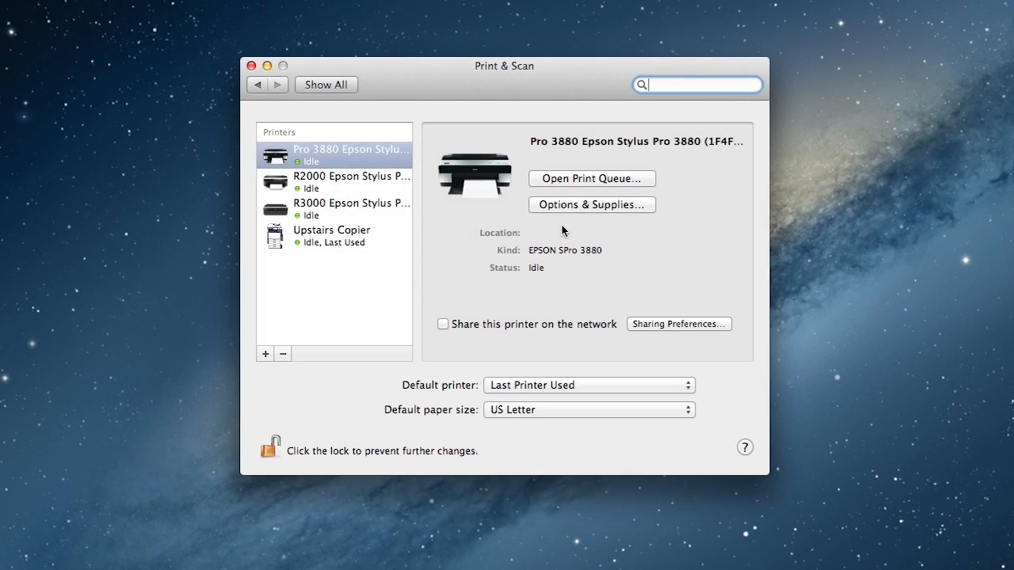
left_click(349, 208)
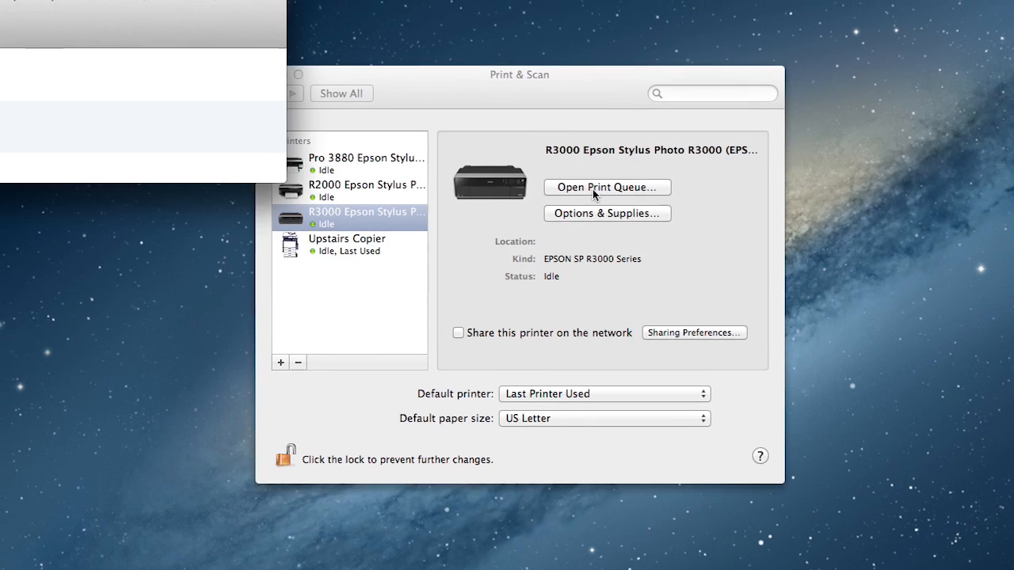
Open the R3000 print queue settings and show its Utility maintenance tools.
left_click(607, 187)
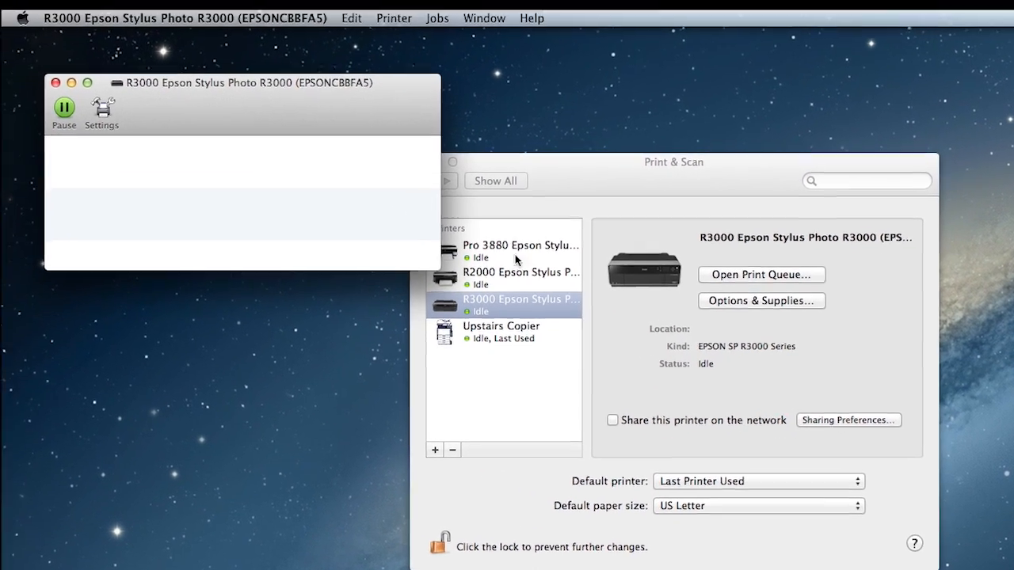
left_click(101, 111)
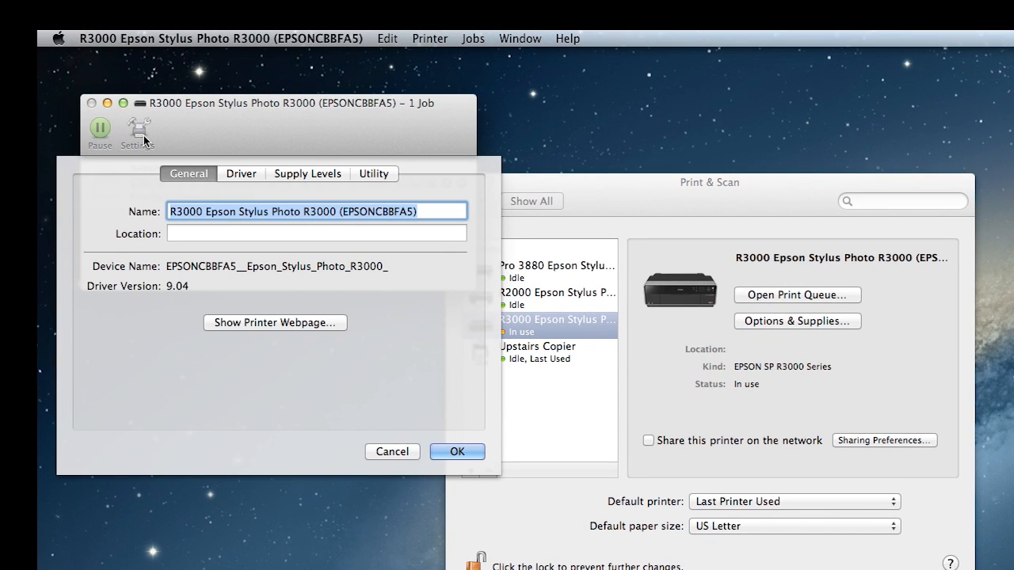
left_click(373, 174)
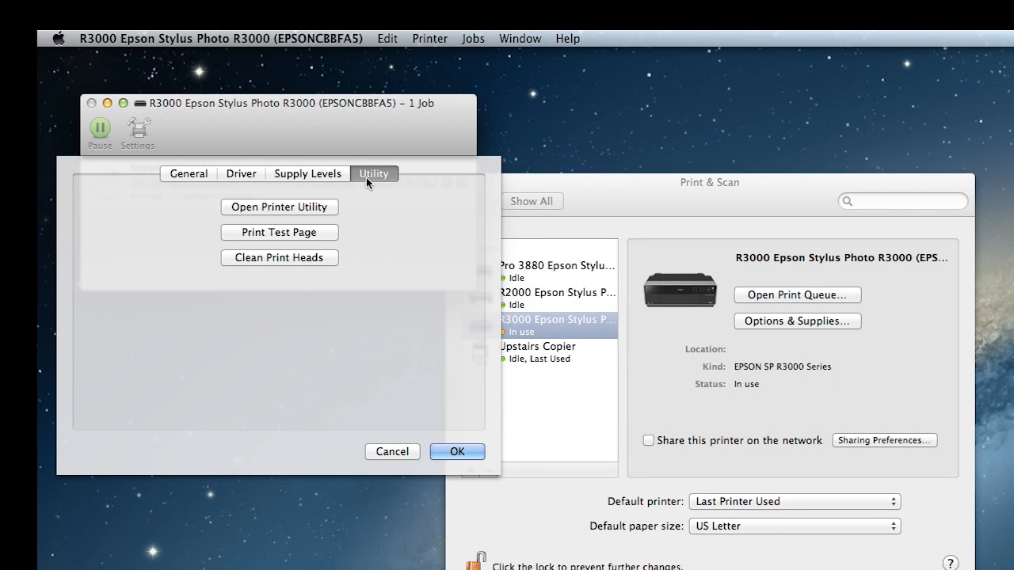
left_click(279, 207)
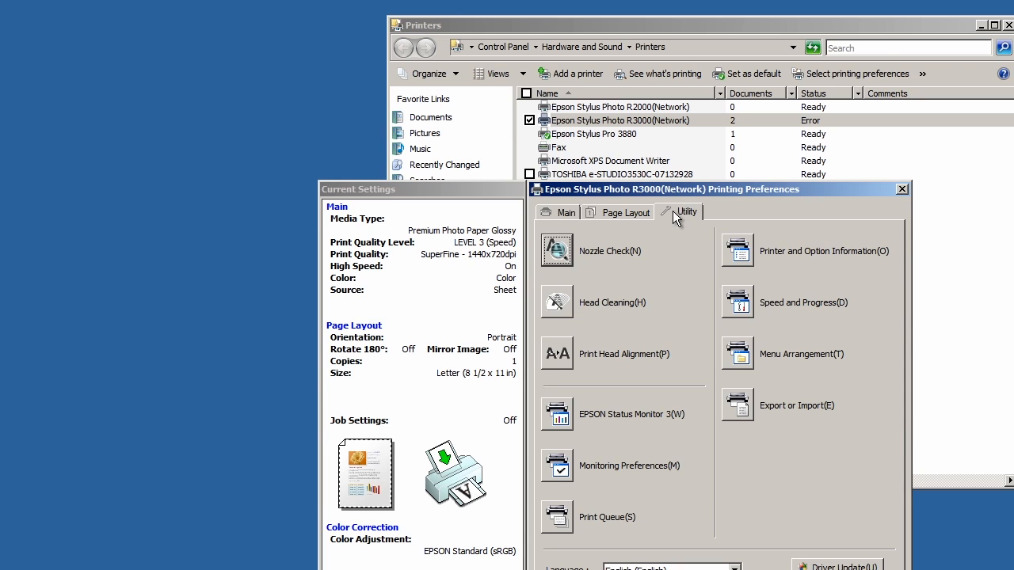
mouse_move(568, 252)
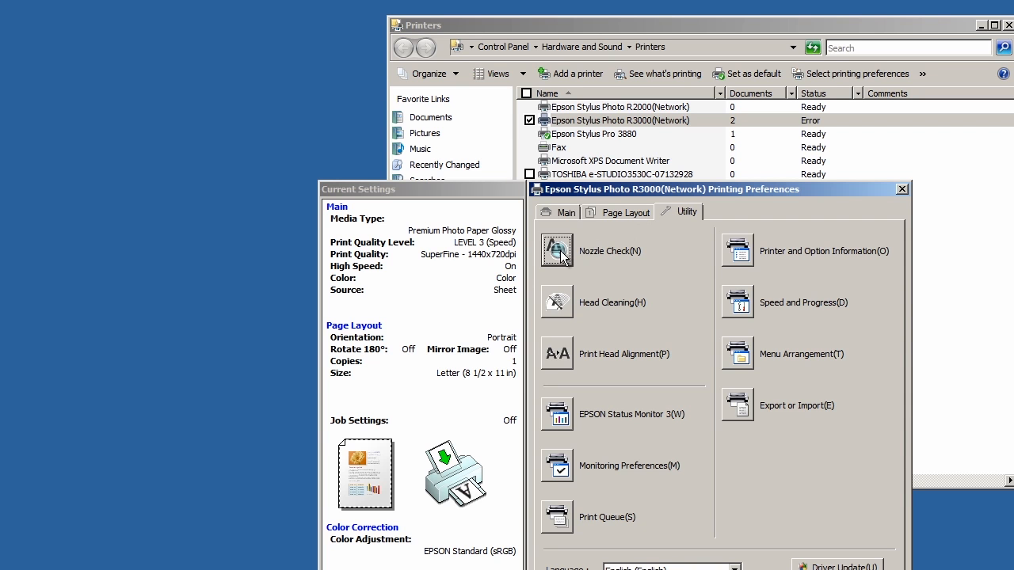
Bring up the Nozzle Check dialog from the R3000 Utility tab.
left_click(556, 251)
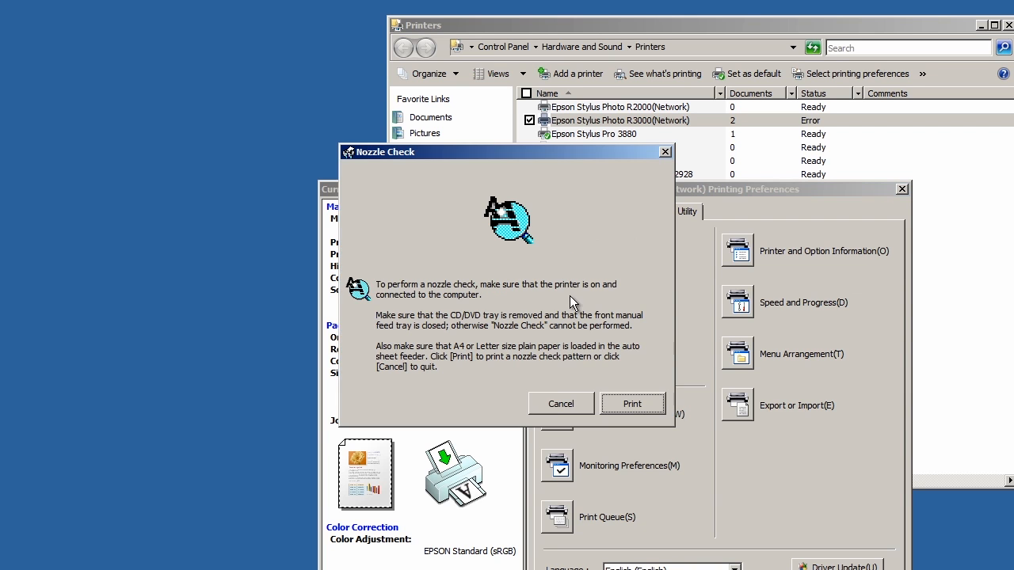
left_click(632, 404)
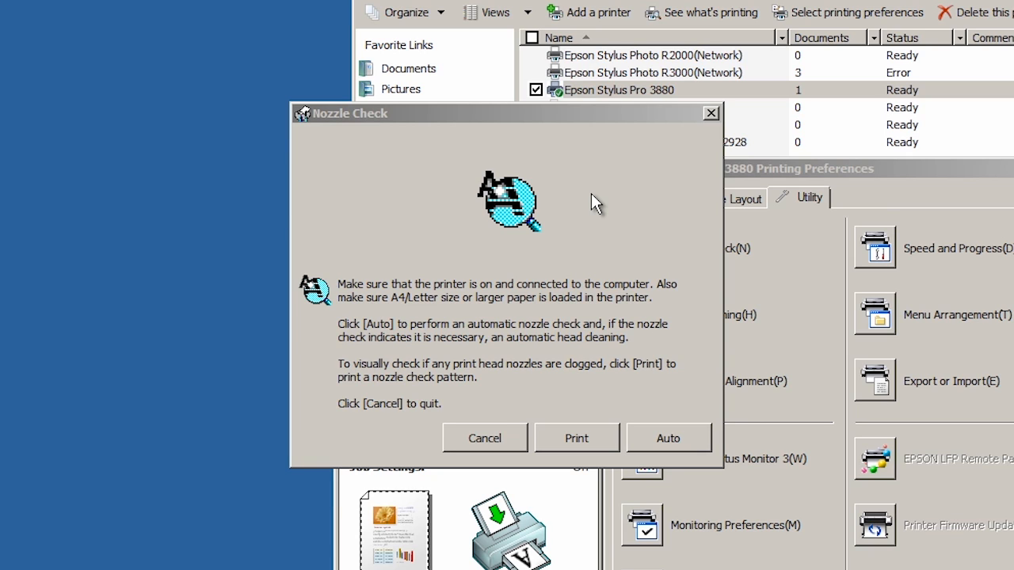
mouse_move(624, 289)
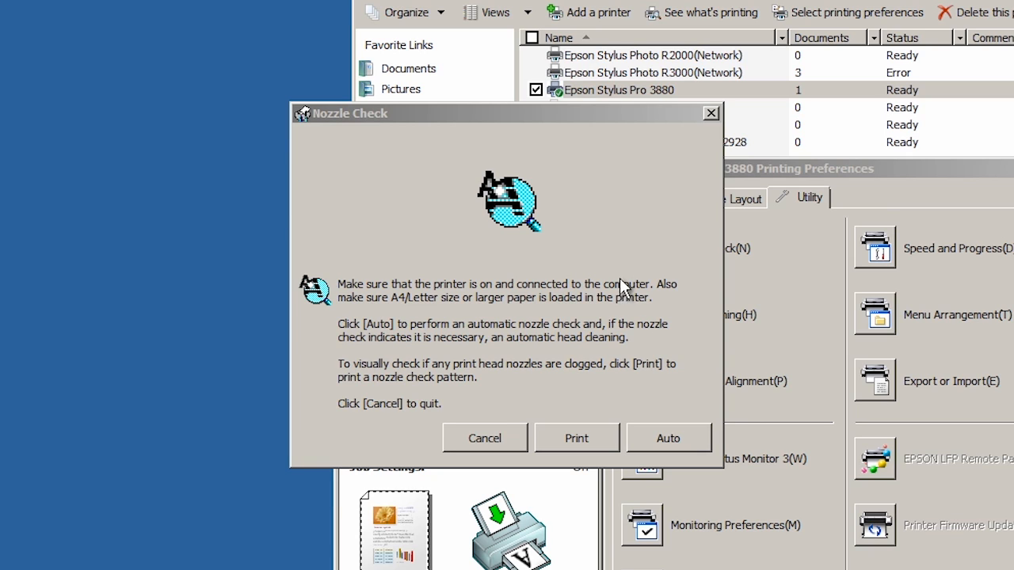
mouse_move(660, 440)
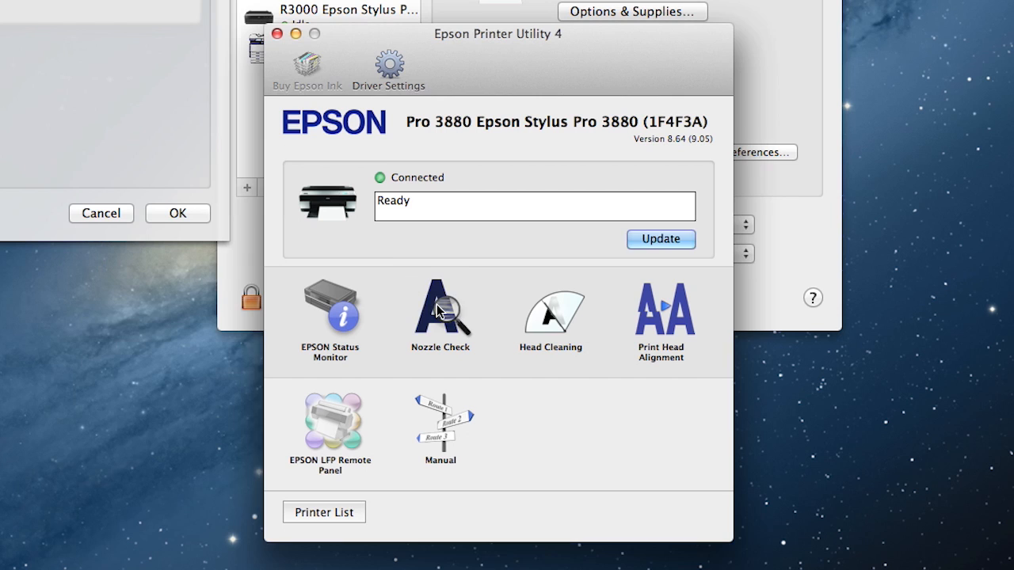
Run an Auto nozzle check on the Epson Stylus Pro 3880.
left_click(440, 311)
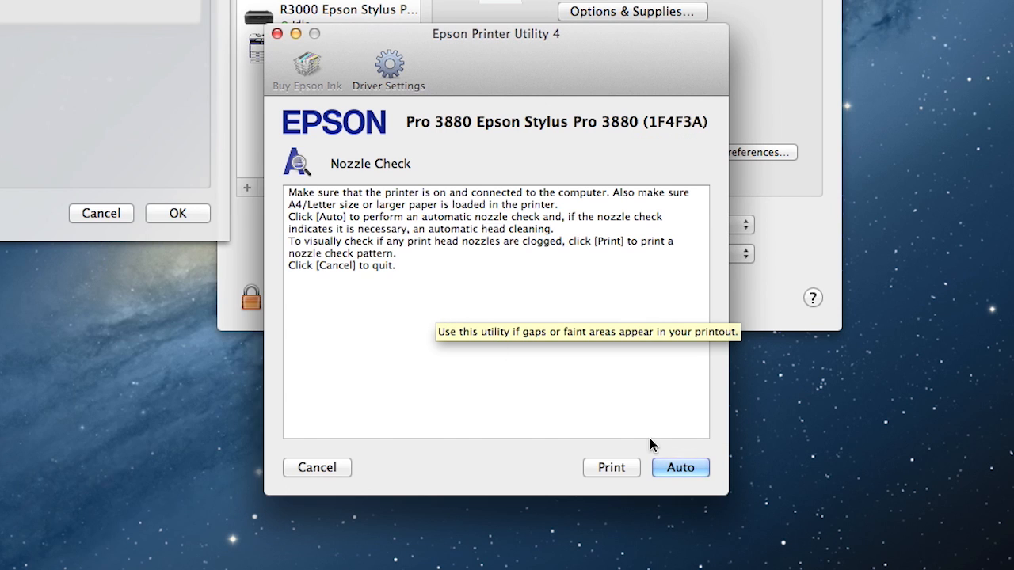
left_click(680, 468)
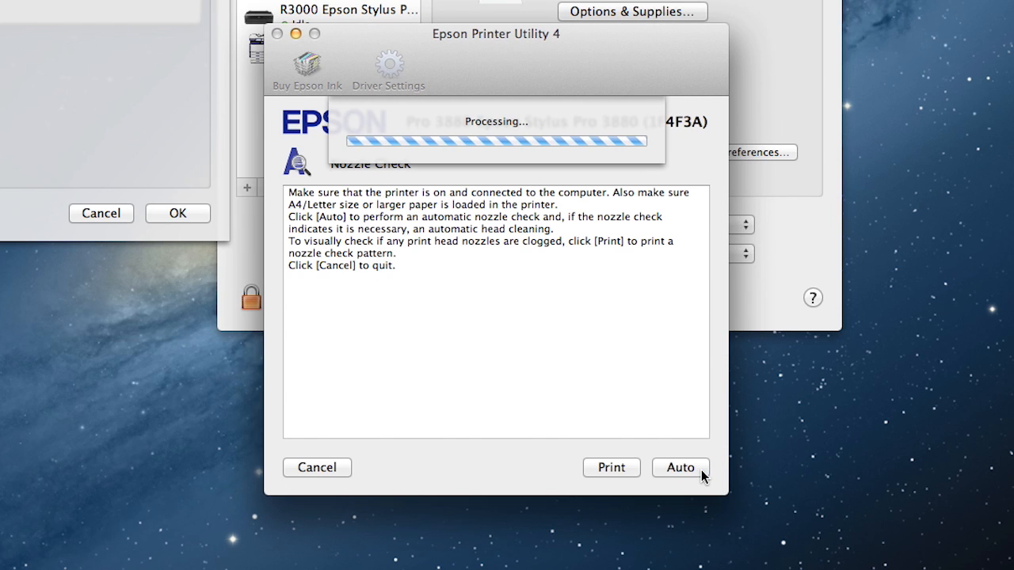